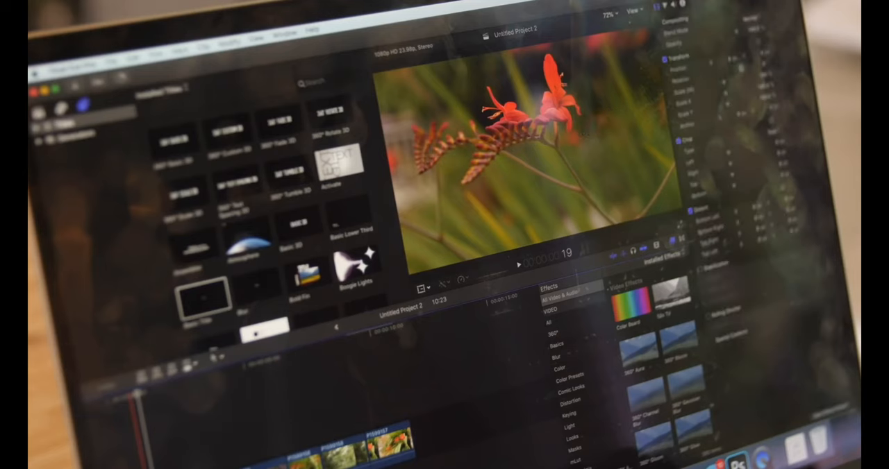
Show the 'my favorite plants' title over the flower clip in the viewer.
{"action": "left_click", "coordinate": [519, 265]}
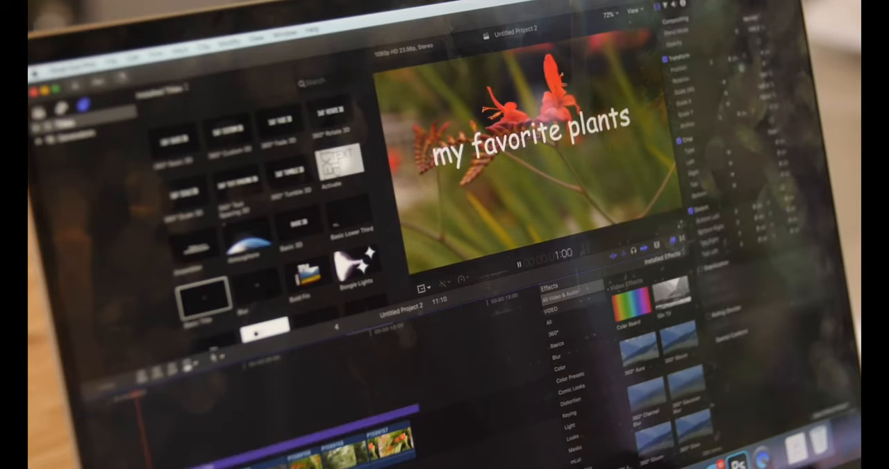